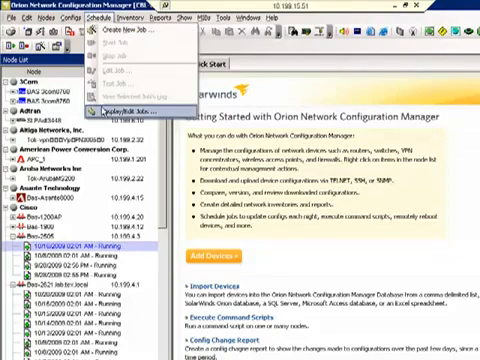
- Edit the Nightly Config Backup job and show it targets all nodes in the database
{"action": "left_click", "coordinate": [128, 98]}
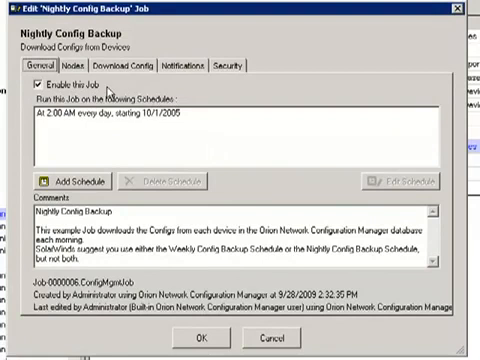
{"action": "mouse_move", "coordinate": [104, 90]}
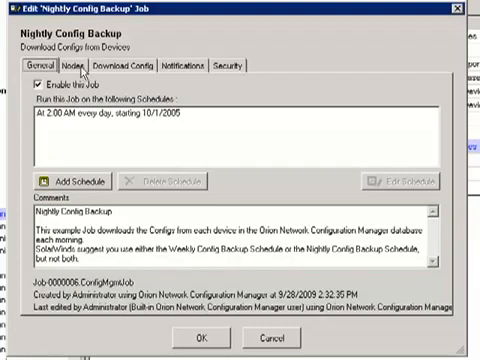
{"action": "left_click", "coordinate": [74, 64]}
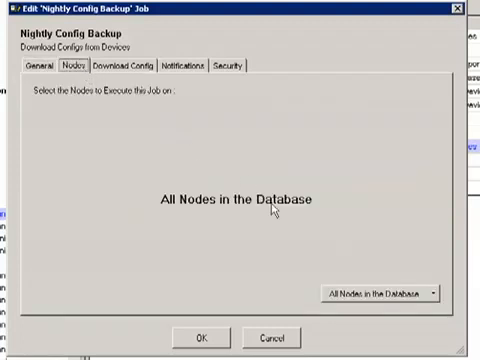
{"action": "mouse_move", "coordinate": [370, 292]}
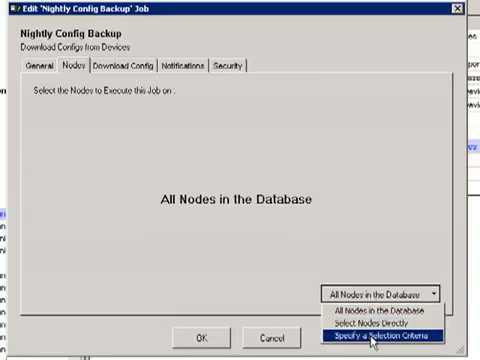
- Switch the job's node scope to 'Specify a Selection Criteria' and view its Download Config options
{"action": "left_click", "coordinate": [372, 336]}
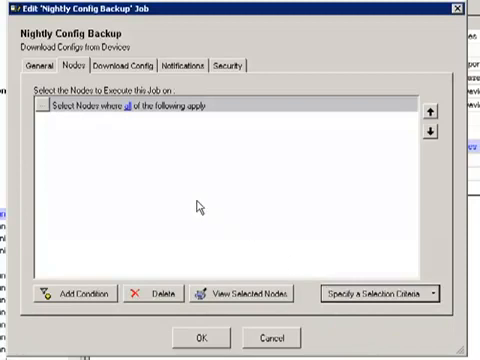
{"action": "left_click", "coordinate": [76, 292]}
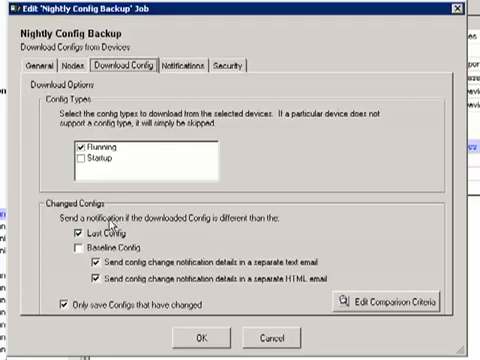
{"action": "mouse_move", "coordinate": [108, 236]}
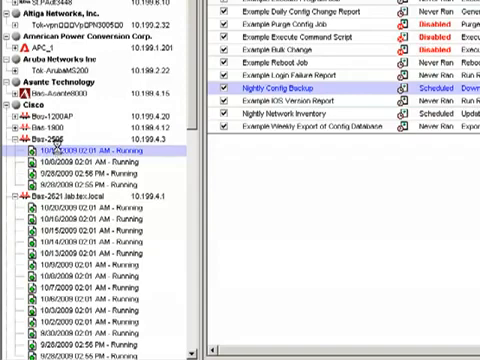
- Compare the two archived running configs side by side and review their differences
{"action": "double_click", "coordinate": [80, 152]}
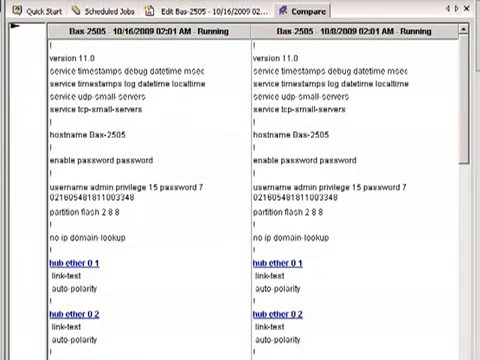
{"action": "scroll", "scroll_direction": "down", "scroll_amount": 3}
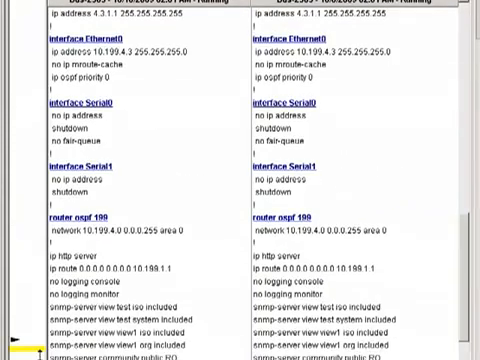
{"action": "scroll", "scroll_direction": "down", "scroll_amount": 3}
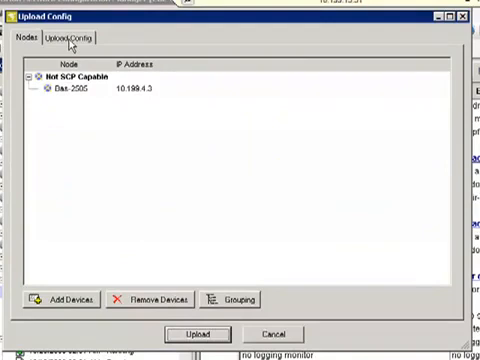
- Display the config text to be uploaded to Bas-2505, starting with version 11.0 and hostname lines
{"action": "left_click", "coordinate": [92, 40]}
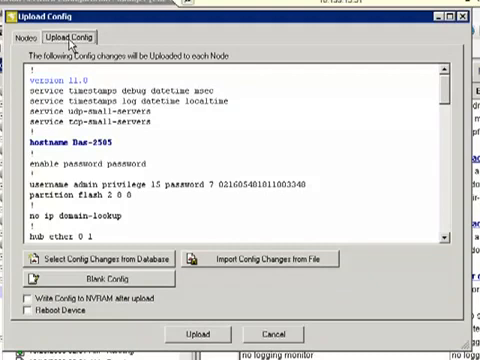
{"action": "mouse_move", "coordinate": [276, 308]}
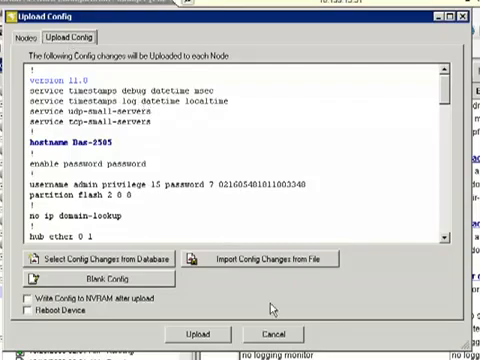
{"action": "mouse_move", "coordinate": [278, 330]}
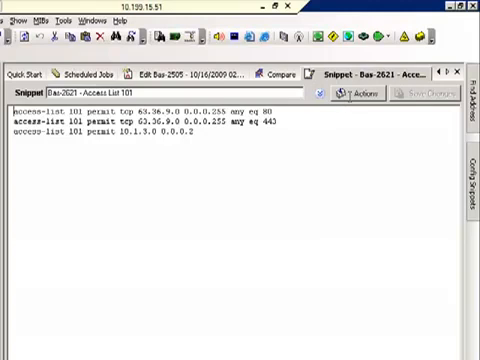
- Switch to Internet Explorer showing the SolarWinds home page
{"action": "left_click", "coordinate": [360, 94]}
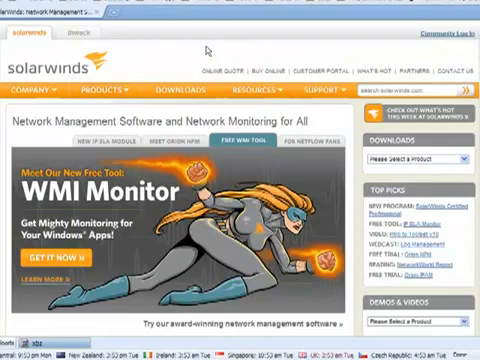
{"action": "mouse_move", "coordinate": [148, 72]}
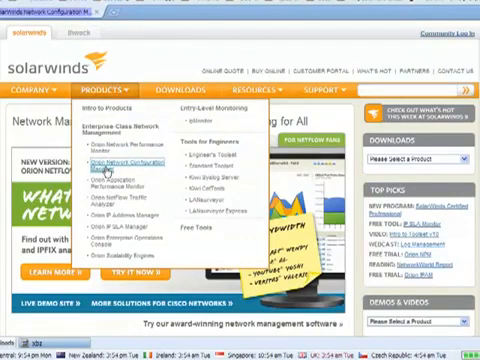
- Navigate via the Products menu to the Orion Network Configuration Manager product page
{"action": "left_click", "coordinate": [120, 158]}
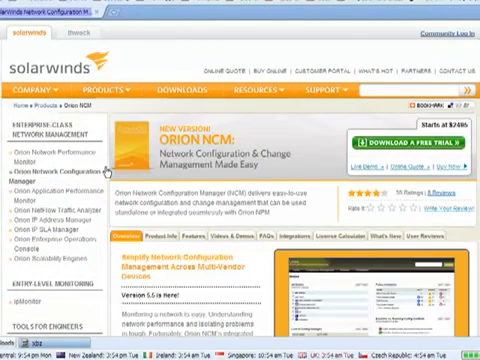
{"action": "scroll", "scroll_direction": "down", "scroll_amount": 3}
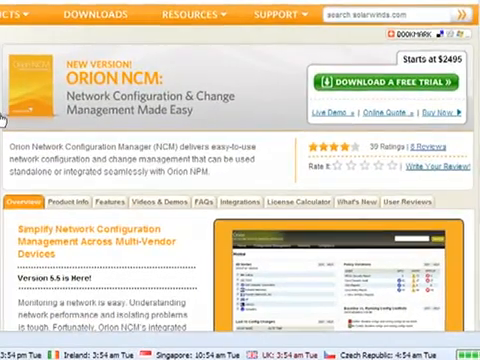